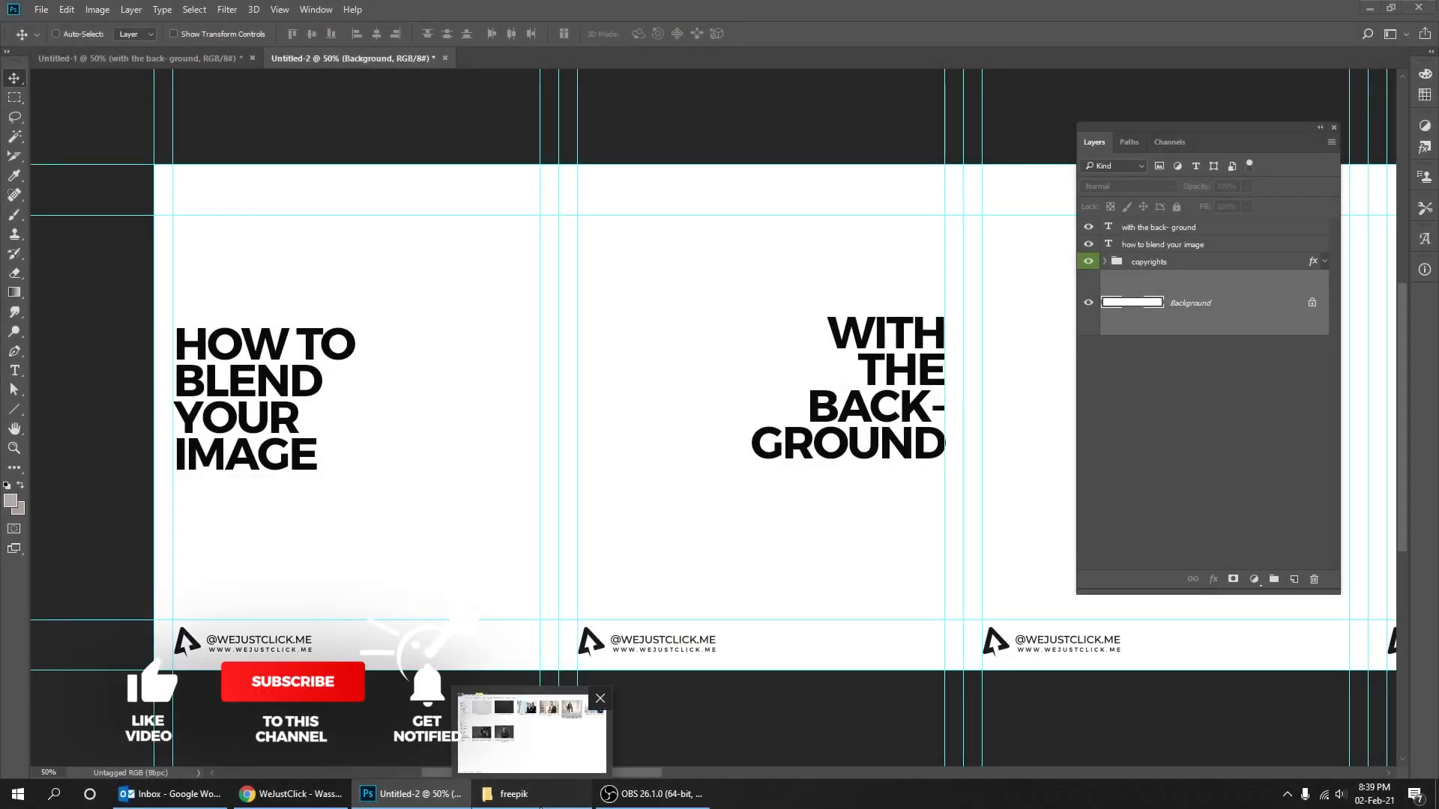
- Bring the seated businessman photo from the freepik folder onto the banner and commit its placement
left_click(514, 795)
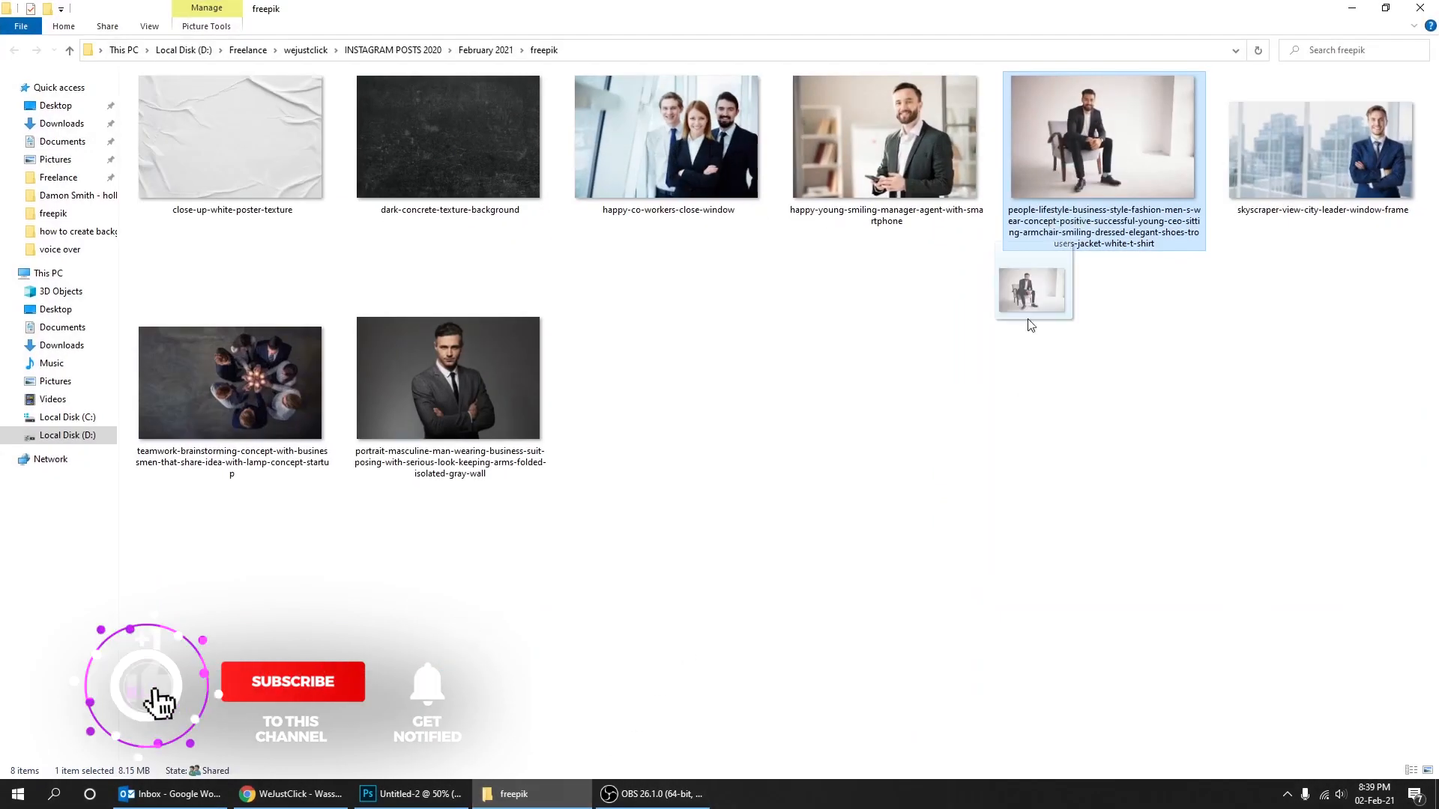
left_click(369, 794)
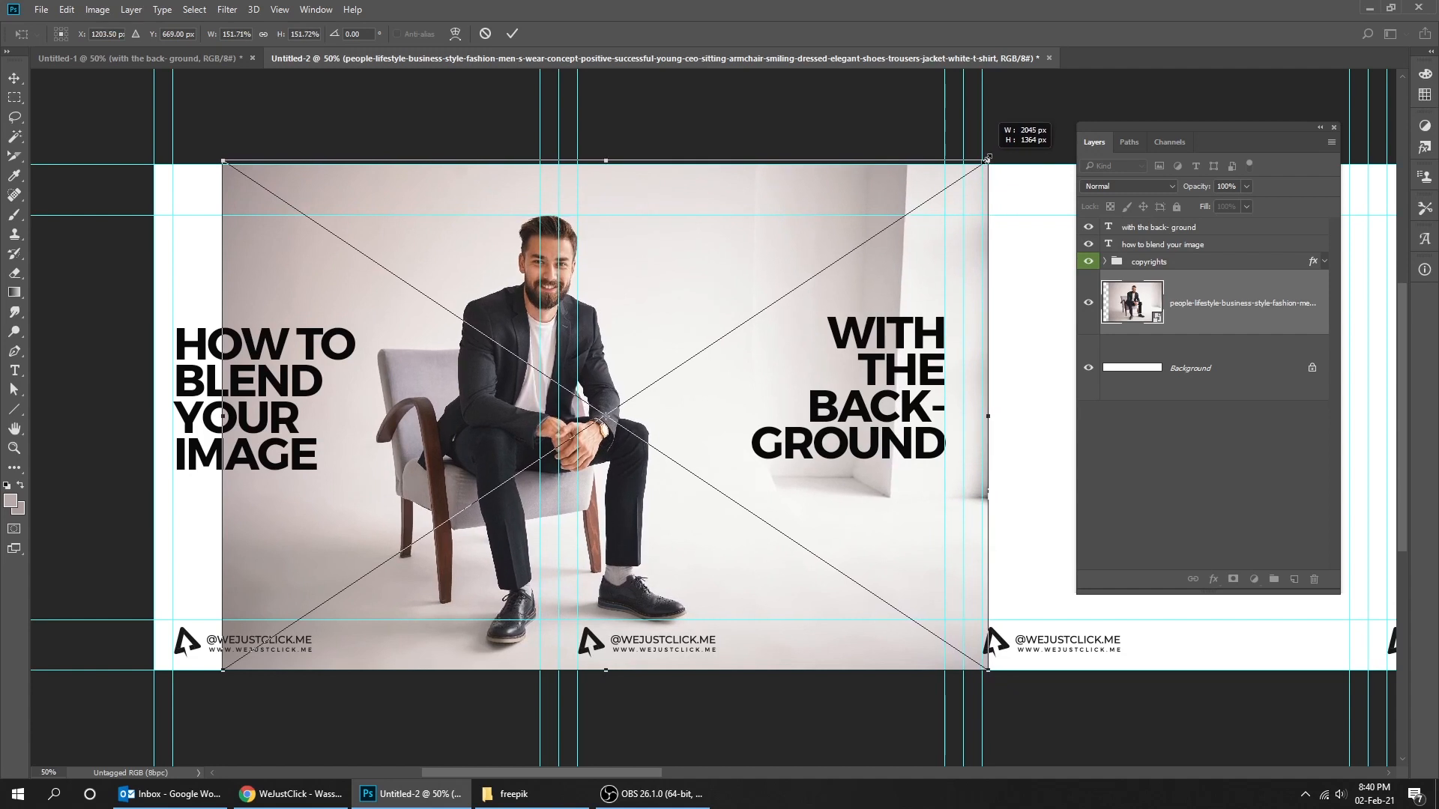
left_click(513, 35)
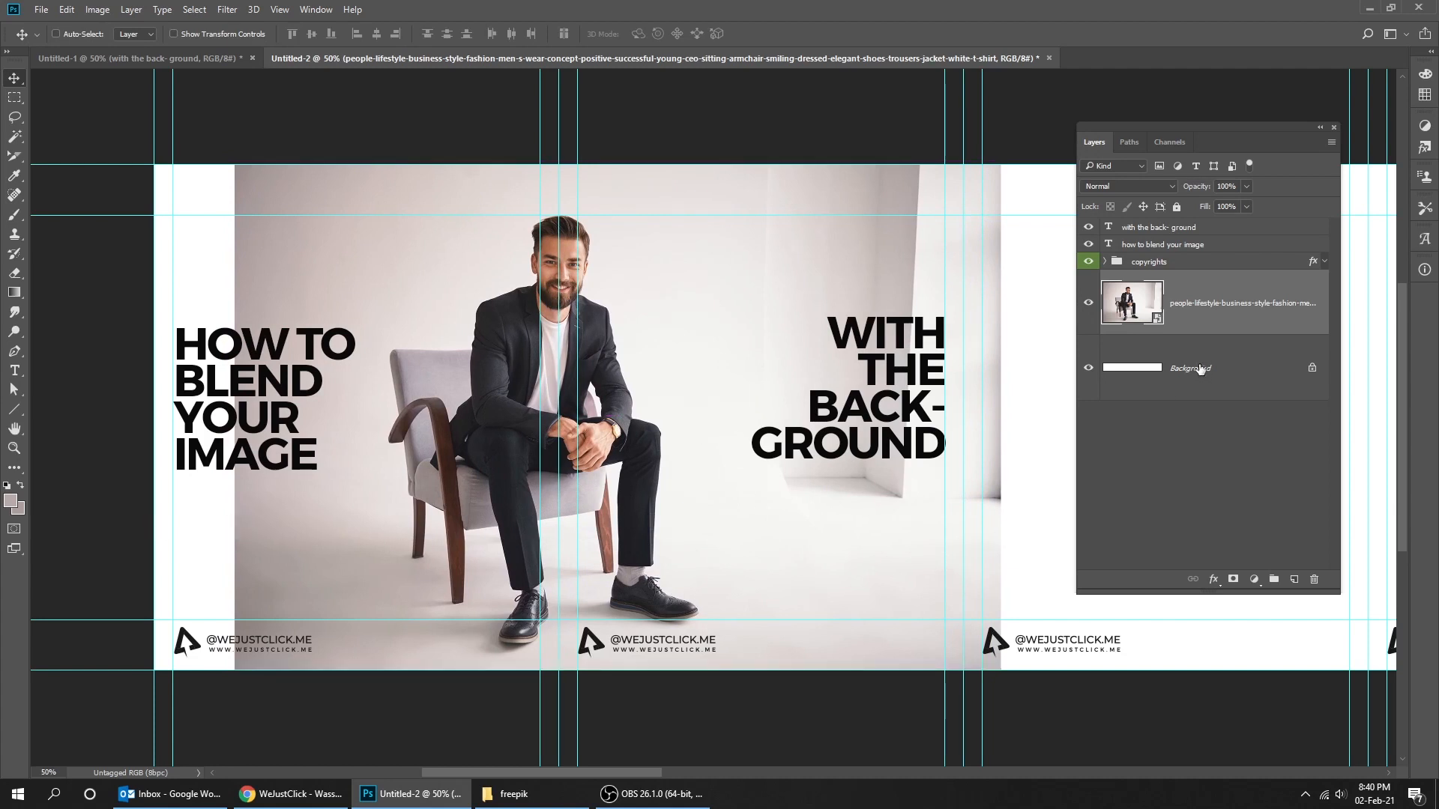
- Over the Background layer's marqueed left part, add a Solid Color fill sampled from the photo's wall
left_click(1189, 369)
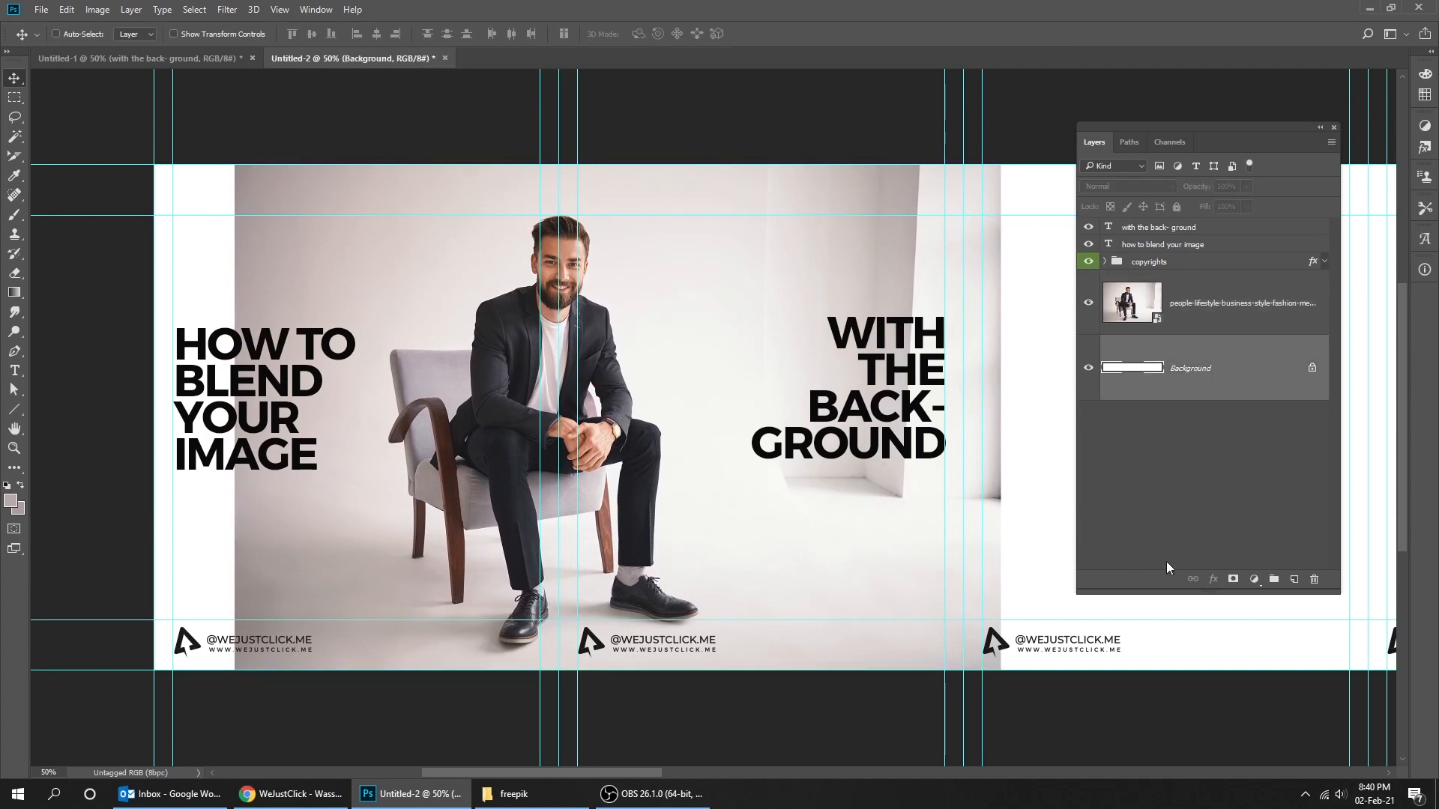
left_click(15, 78)
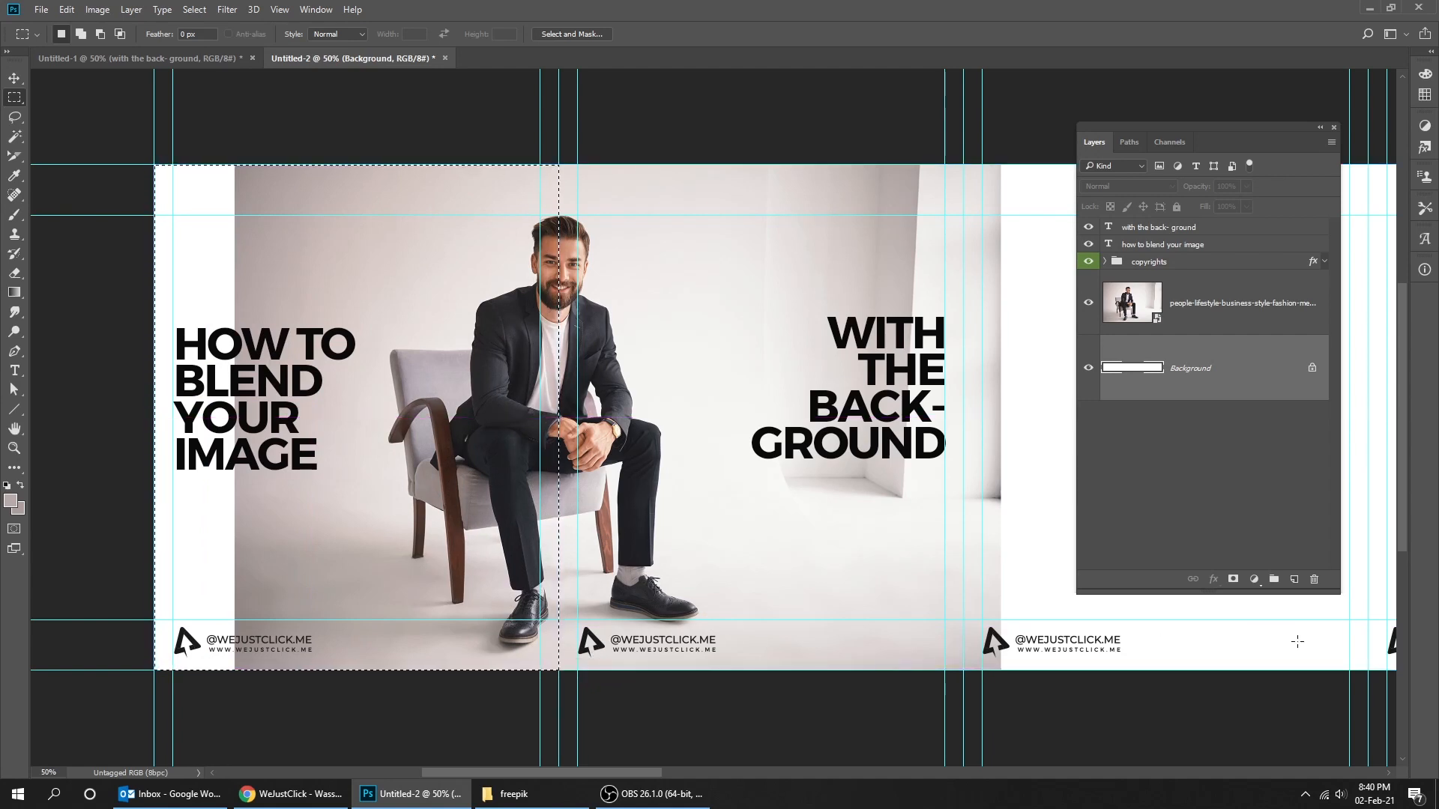
left_click(1253, 579)
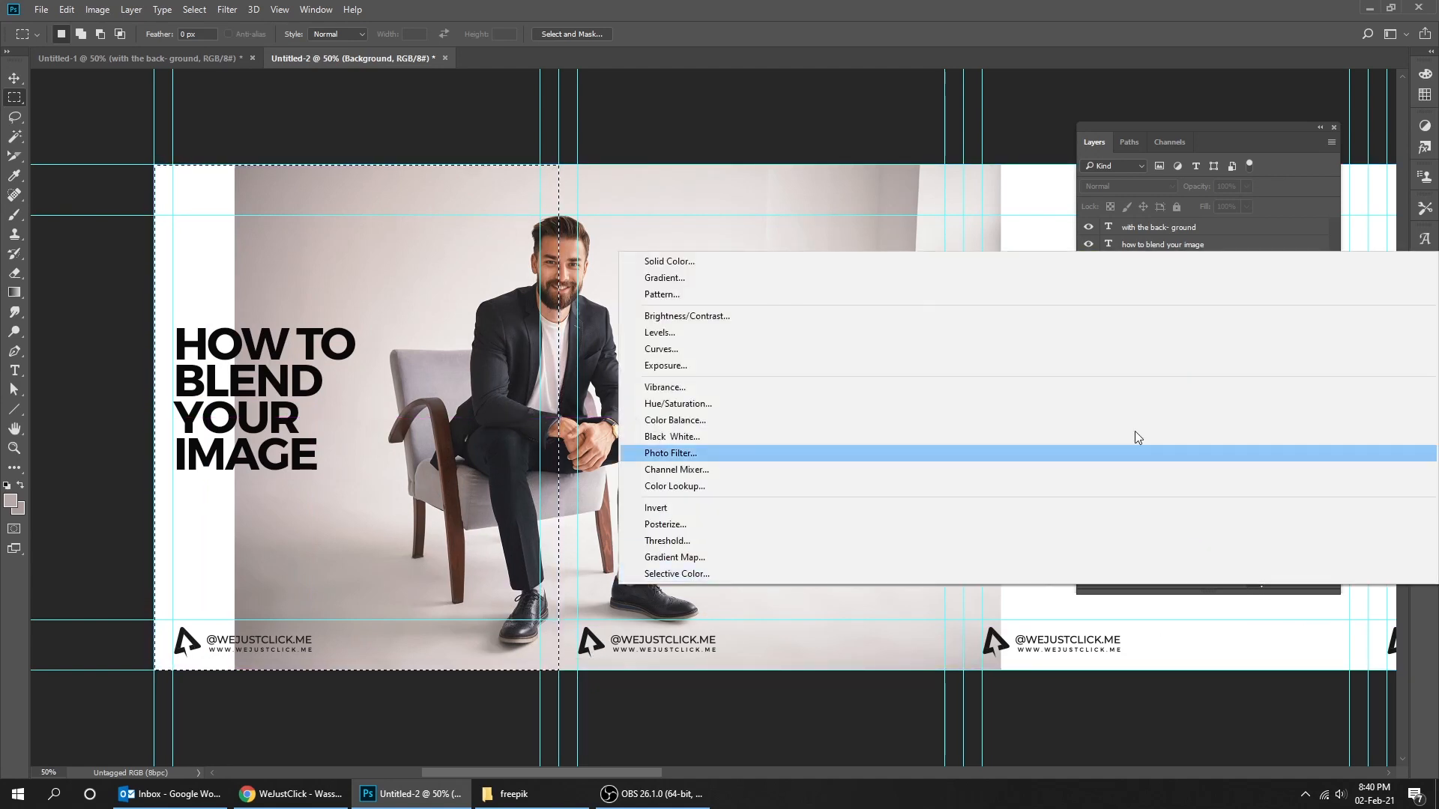
left_click(668, 261)
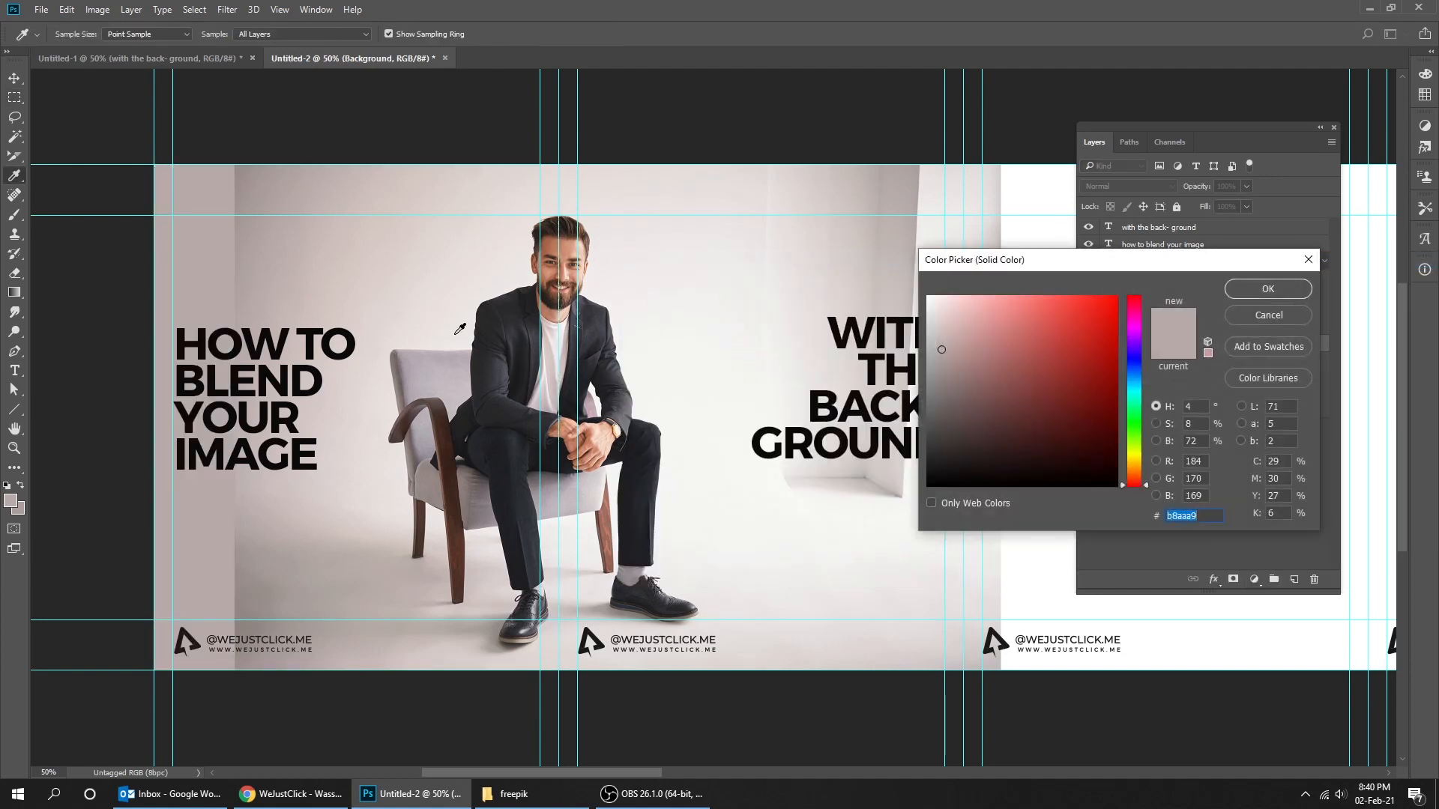
left_click(243, 287)
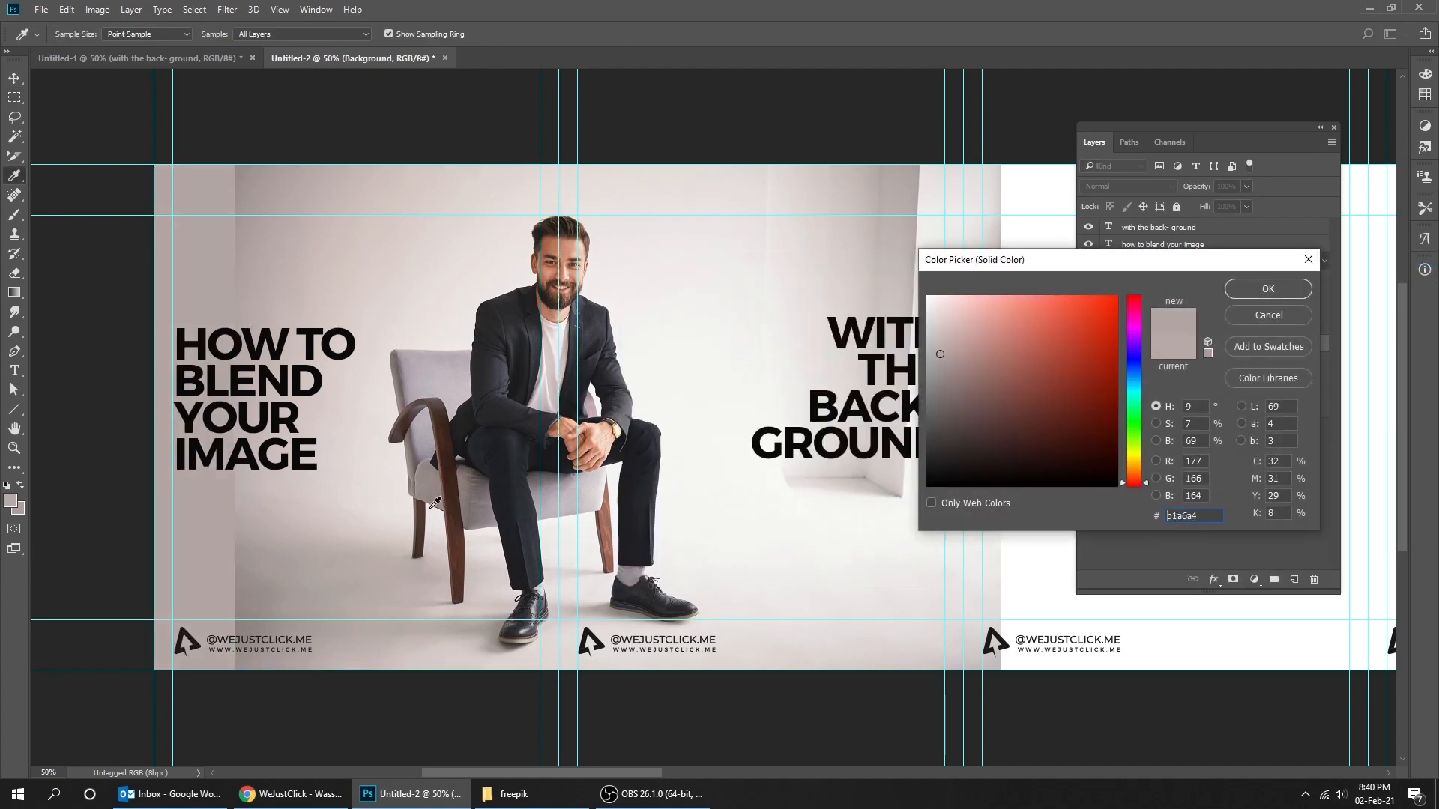
left_click(1266, 289)
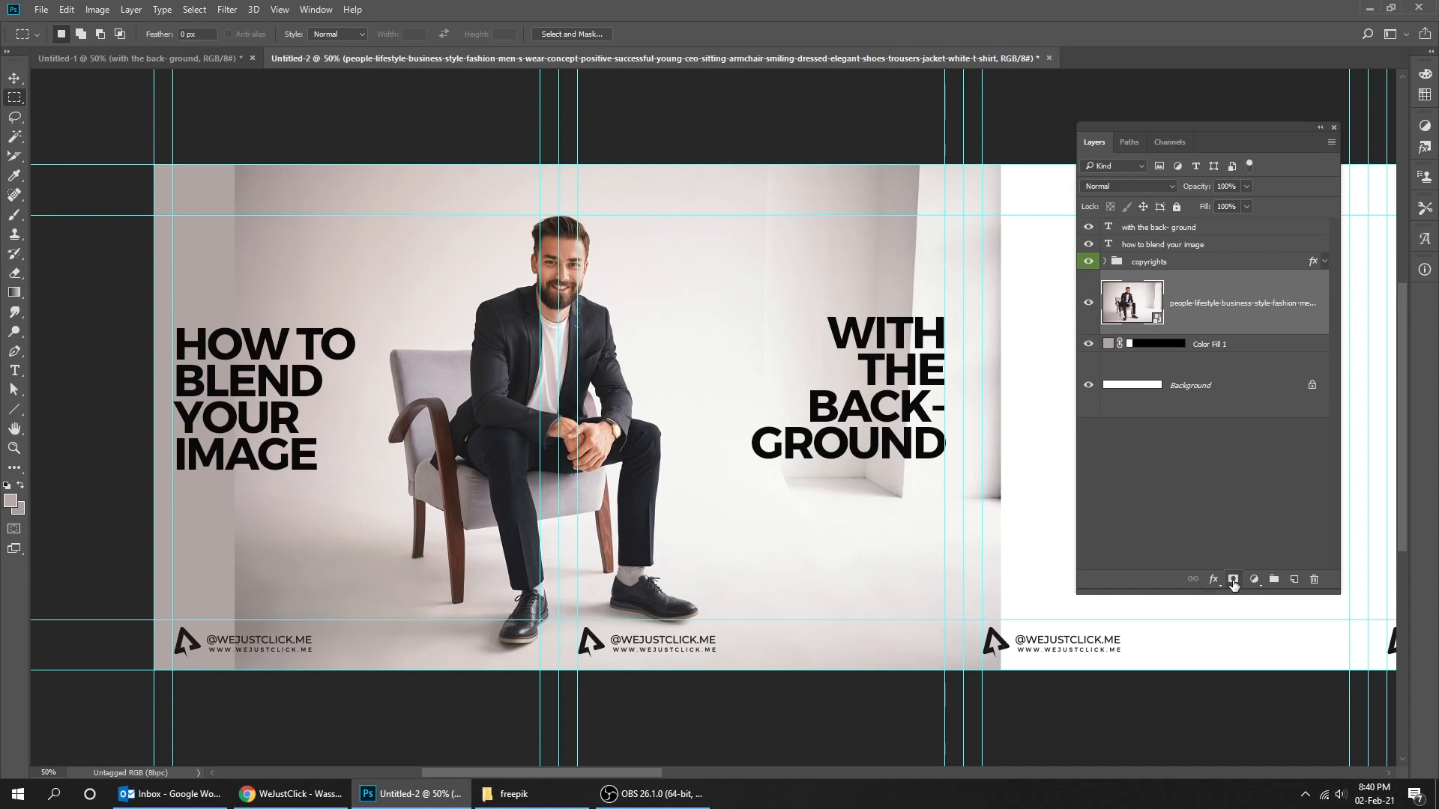
- Attach a layer mask to the businessman photo and ready the Gradient tool for blending
left_click(1233, 578)
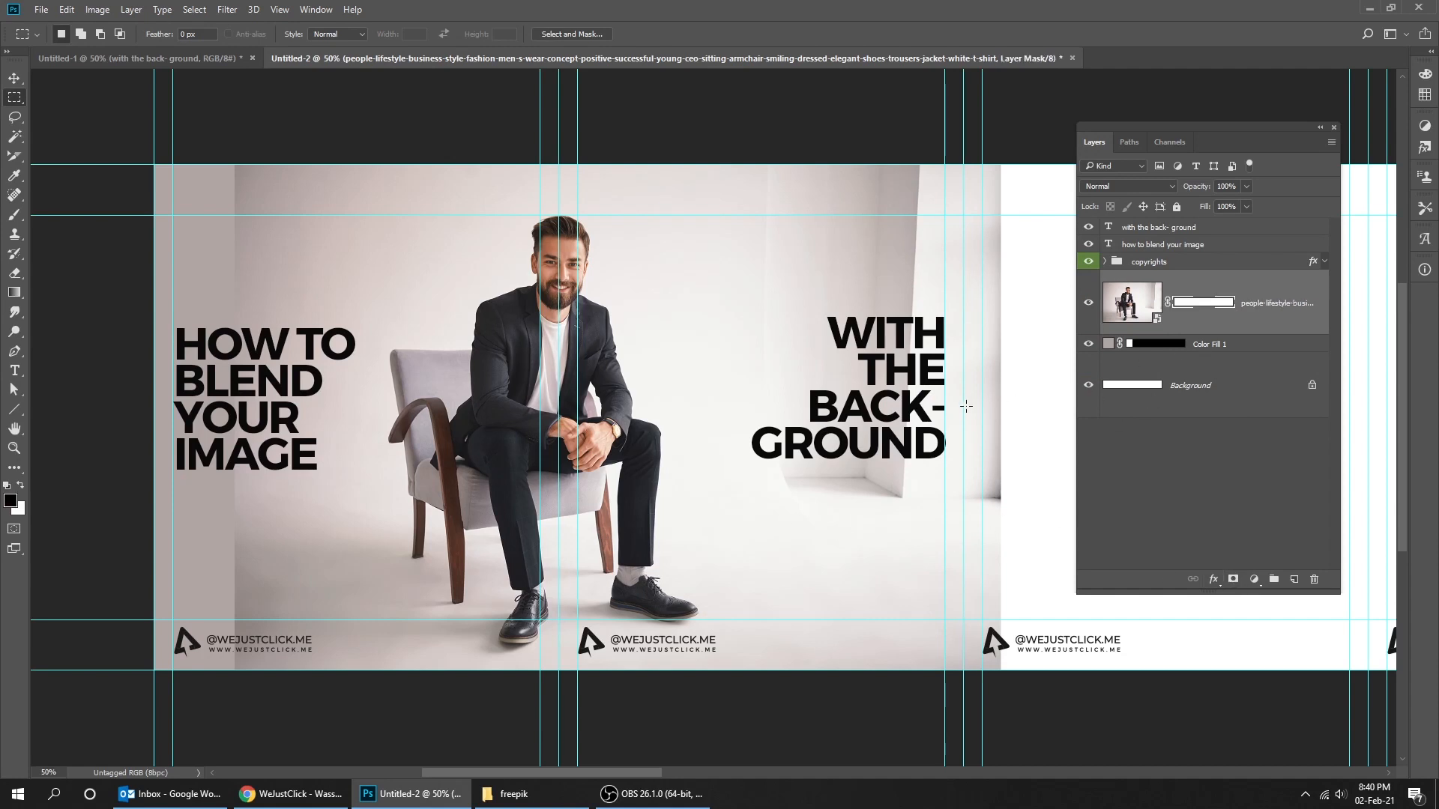
left_click(15, 292)
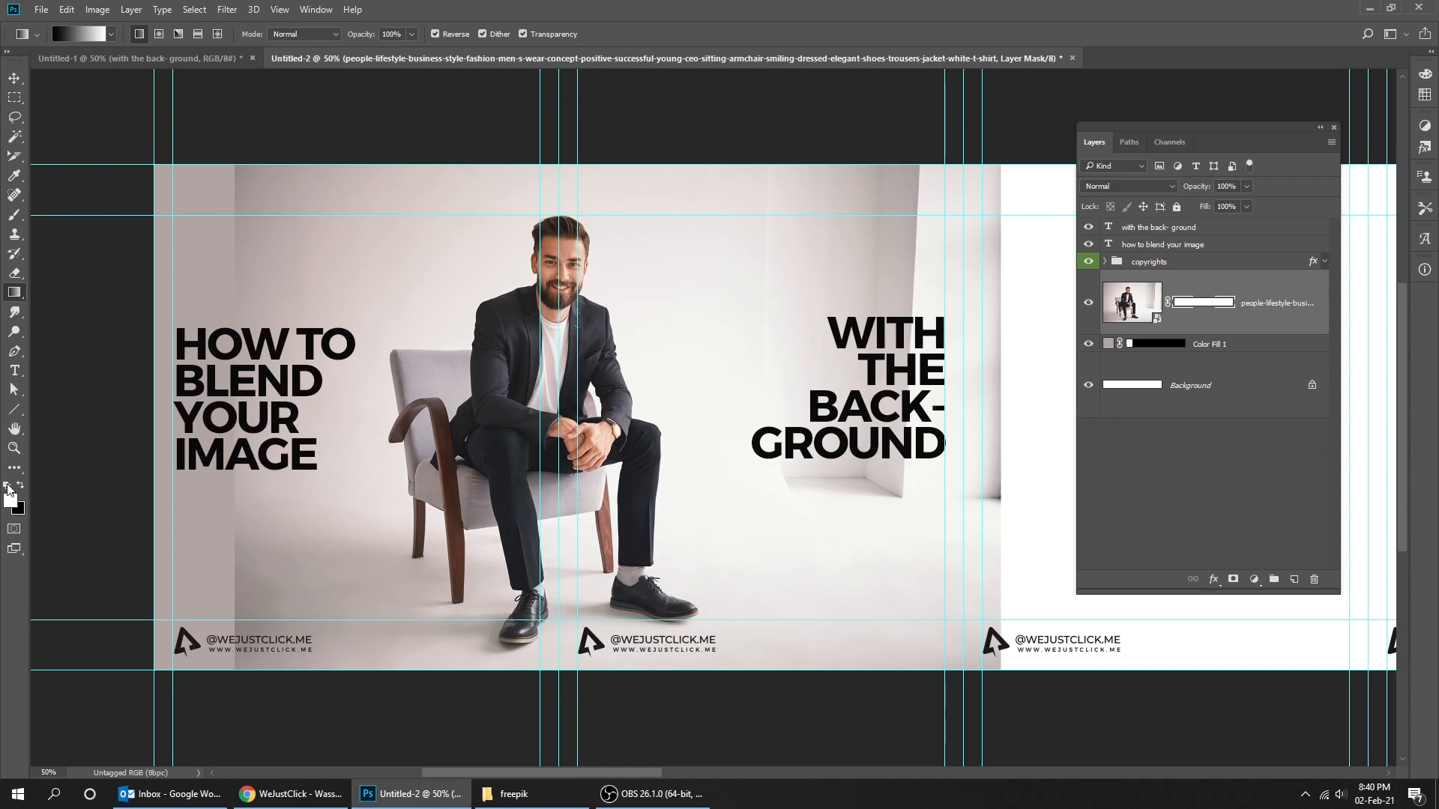
mouse_move(422, 463)
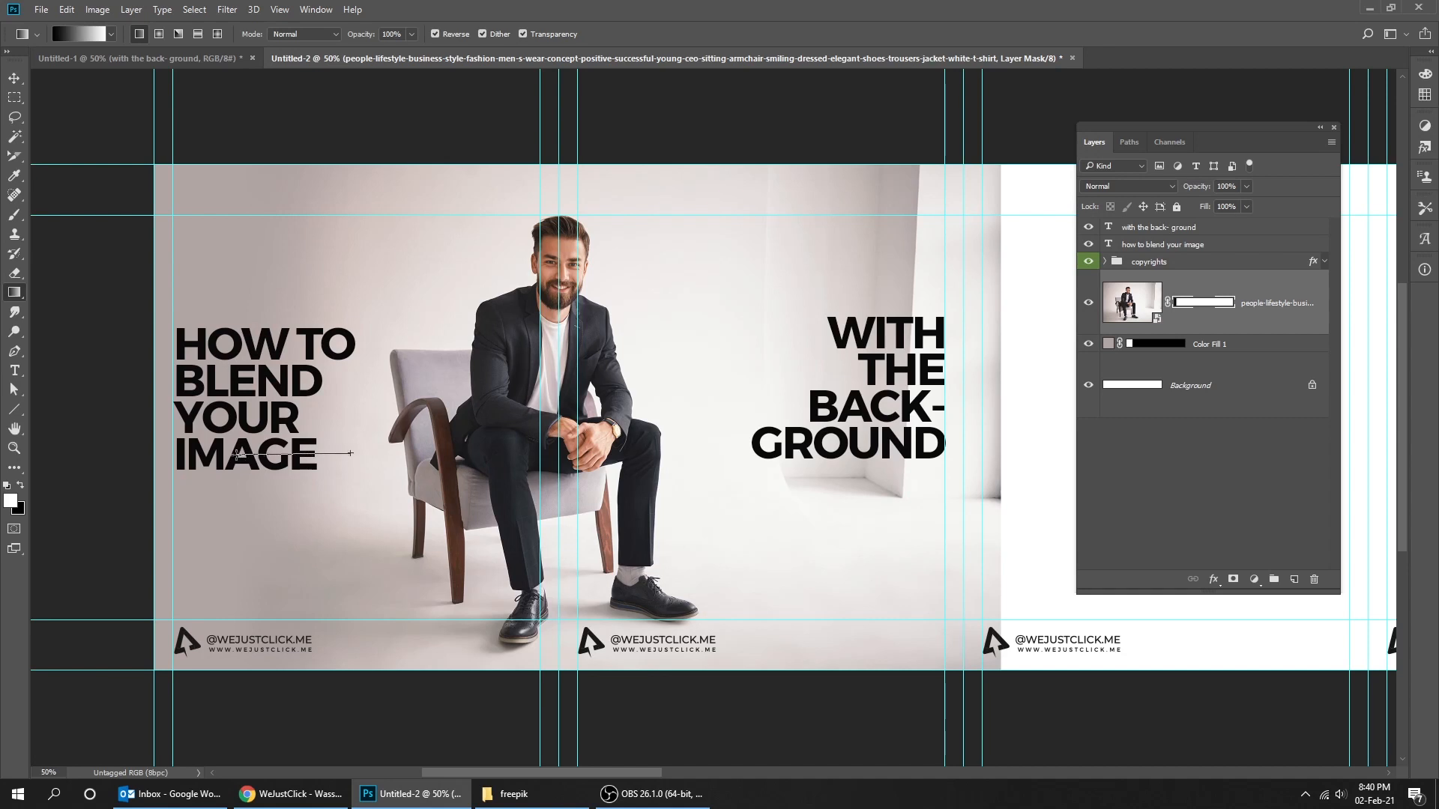
mouse_move(1135, 447)
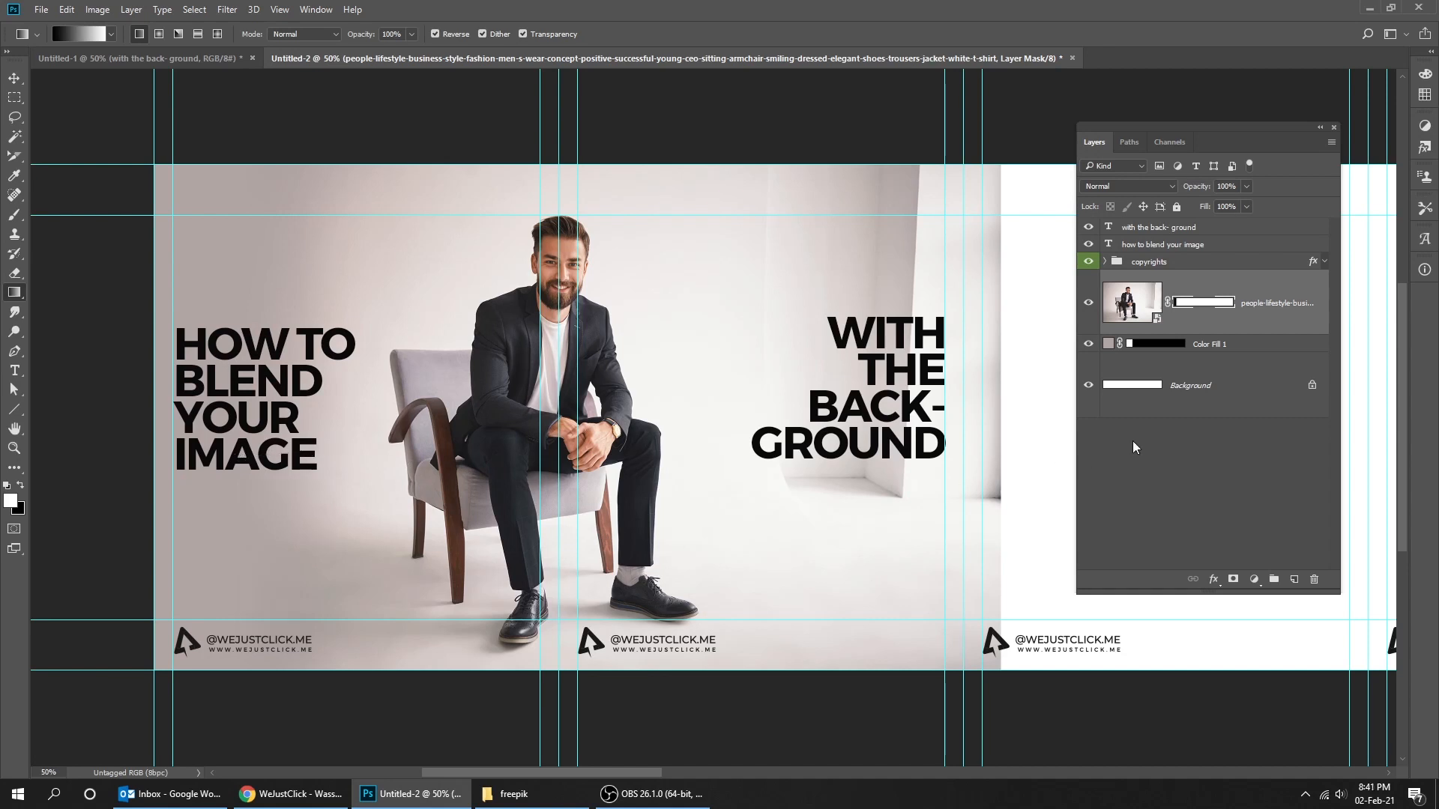
mouse_move(1239, 369)
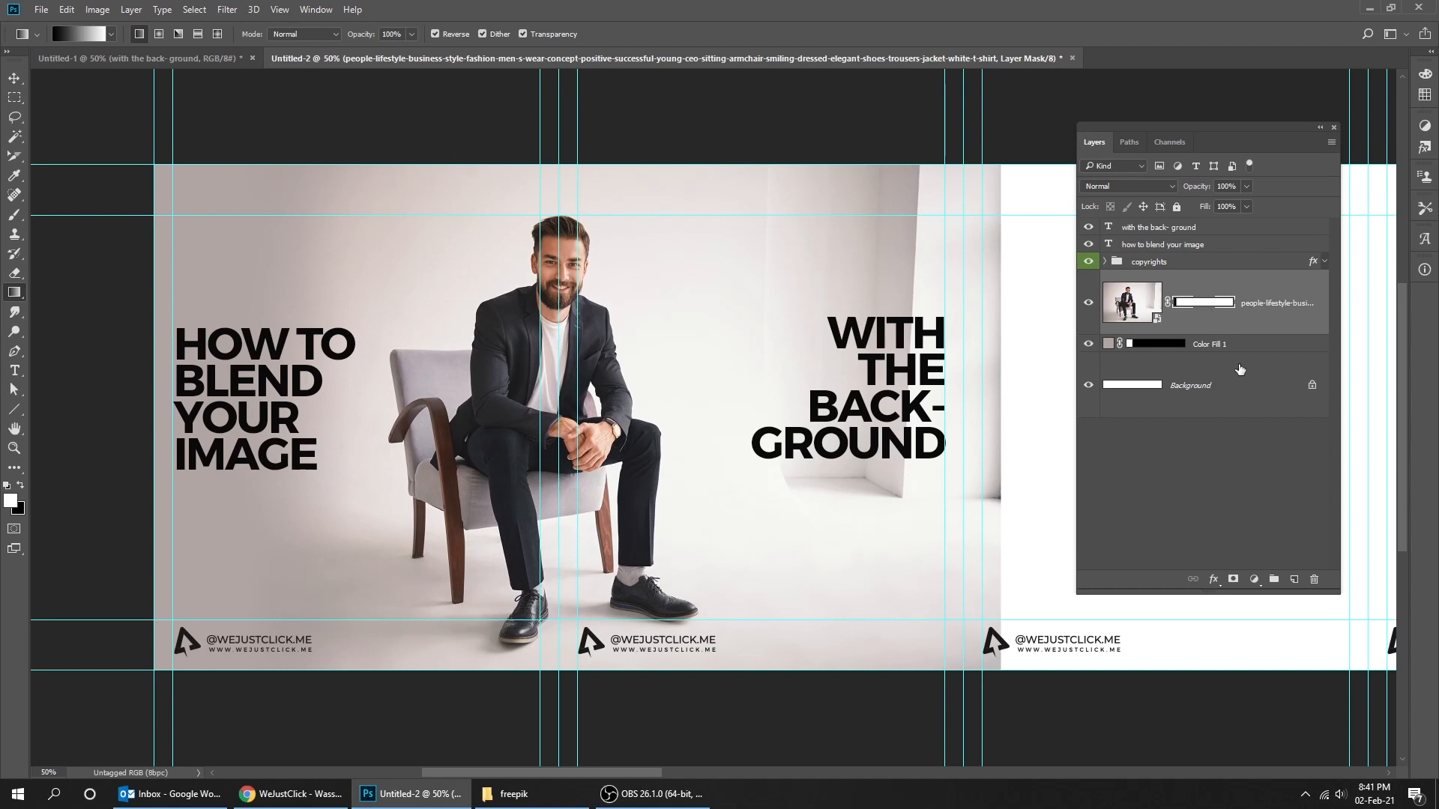
mouse_move(1260, 322)
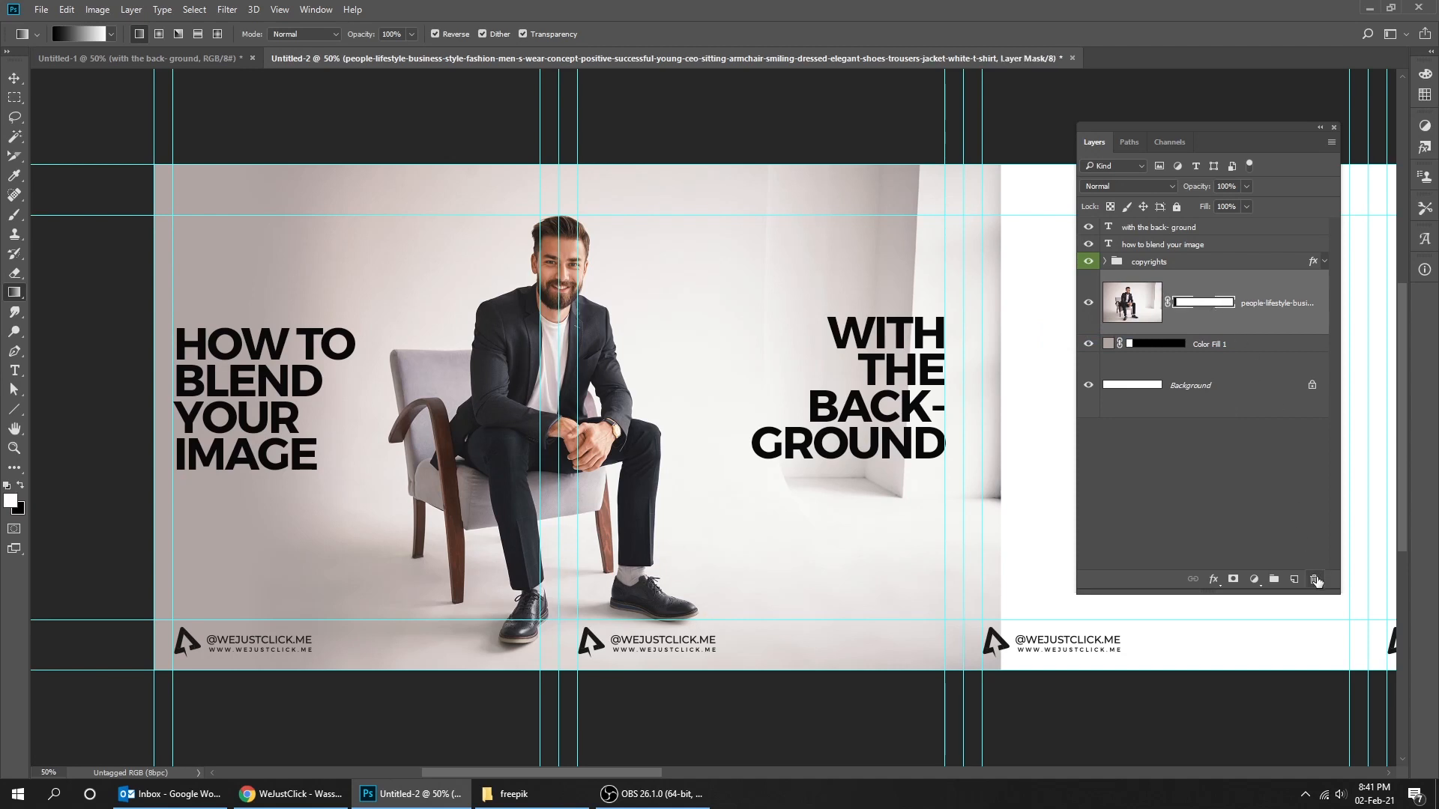
- Discard the photo's old mask and add a fresh one for the right-edge gradient fade
left_click(1314, 578)
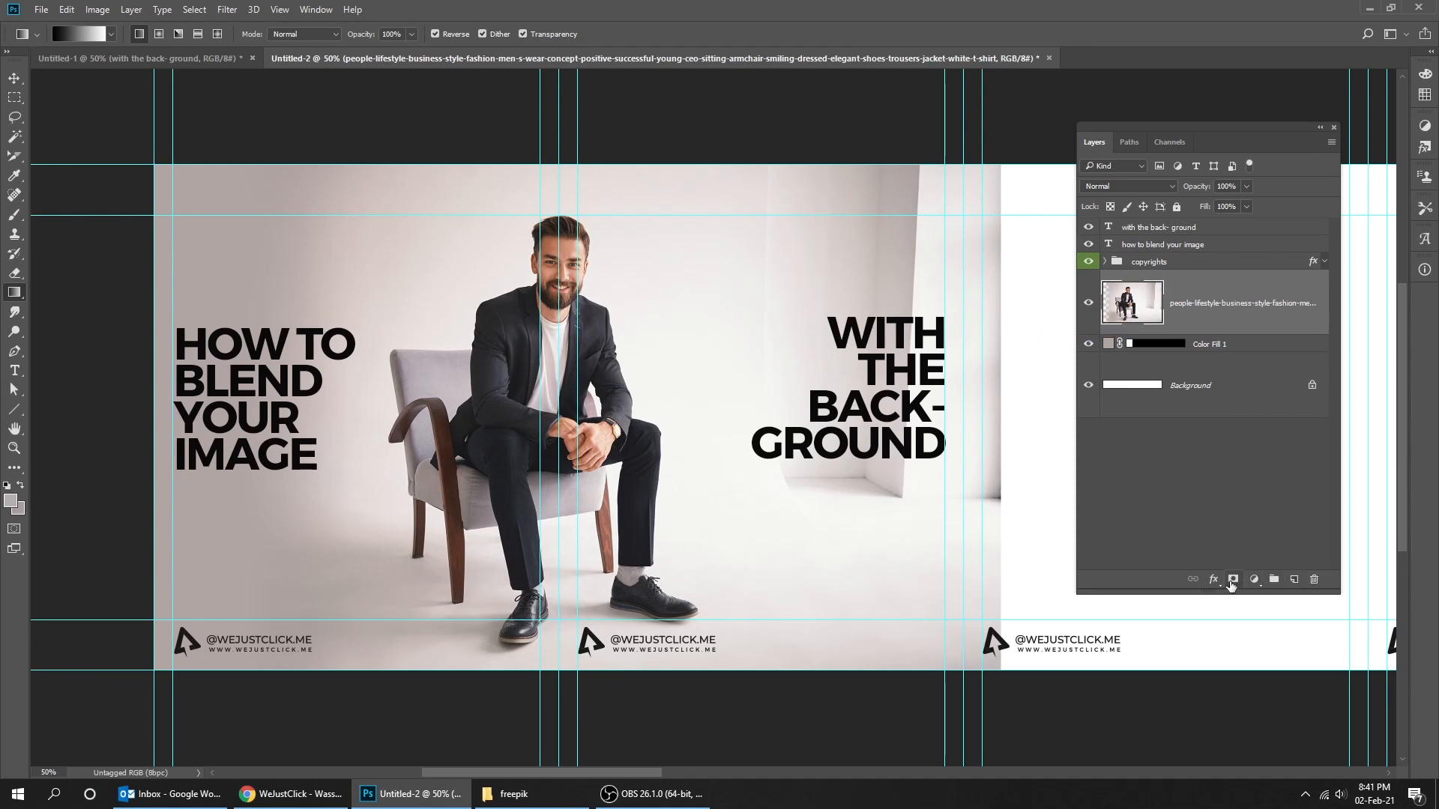
left_click(1232, 579)
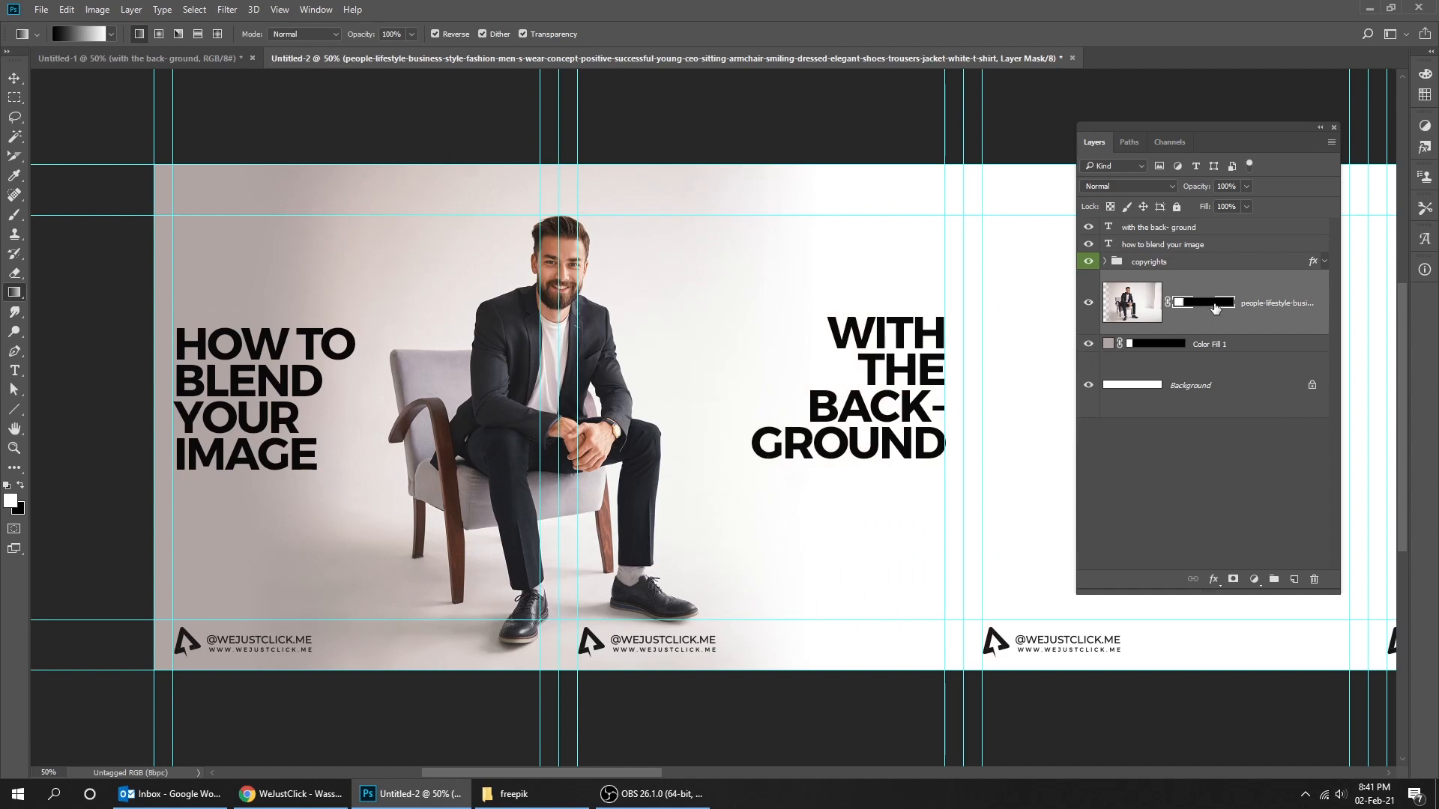
mouse_move(1310, 576)
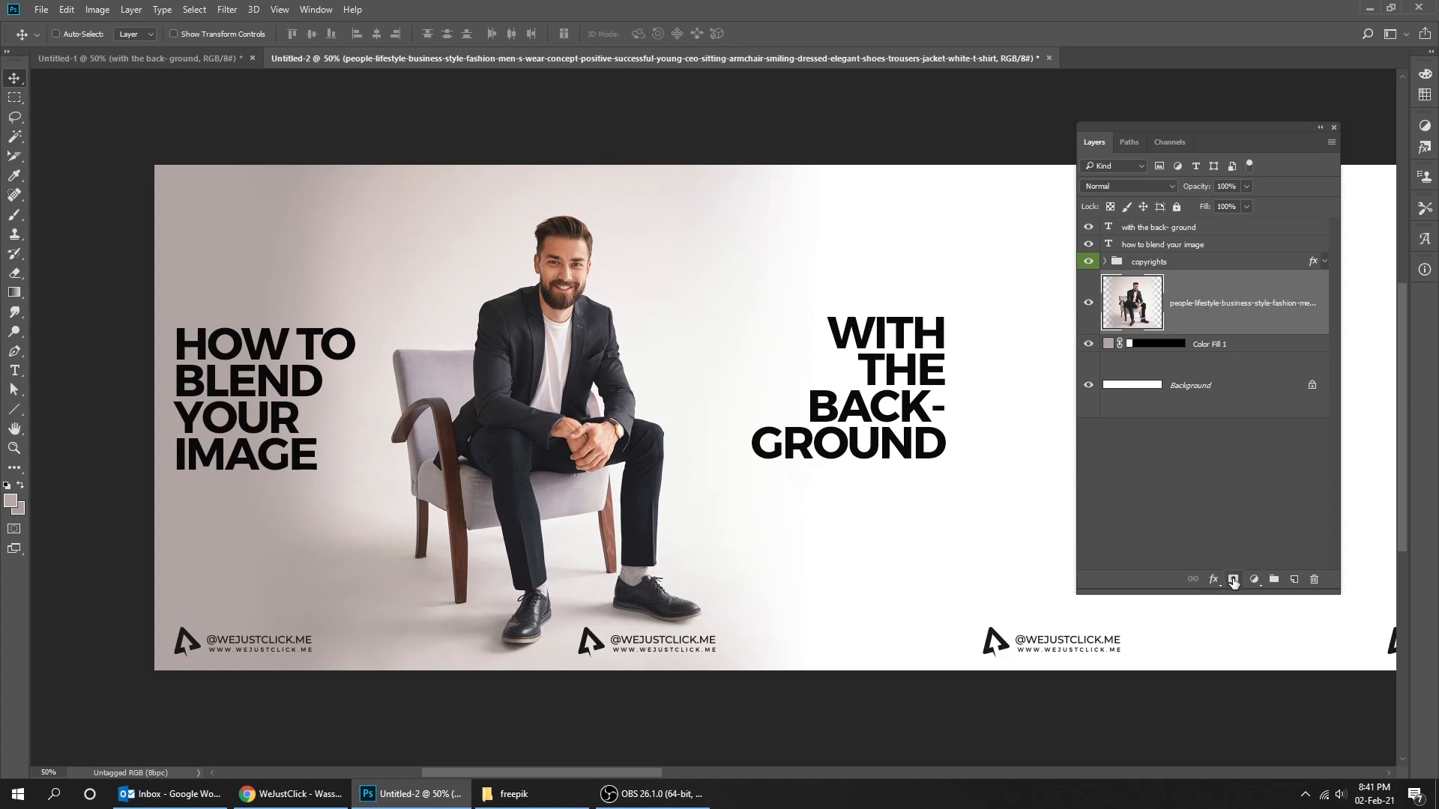
- Add a new empty layer mask to the businessman photo for brushing its hard edges
left_click(1234, 578)
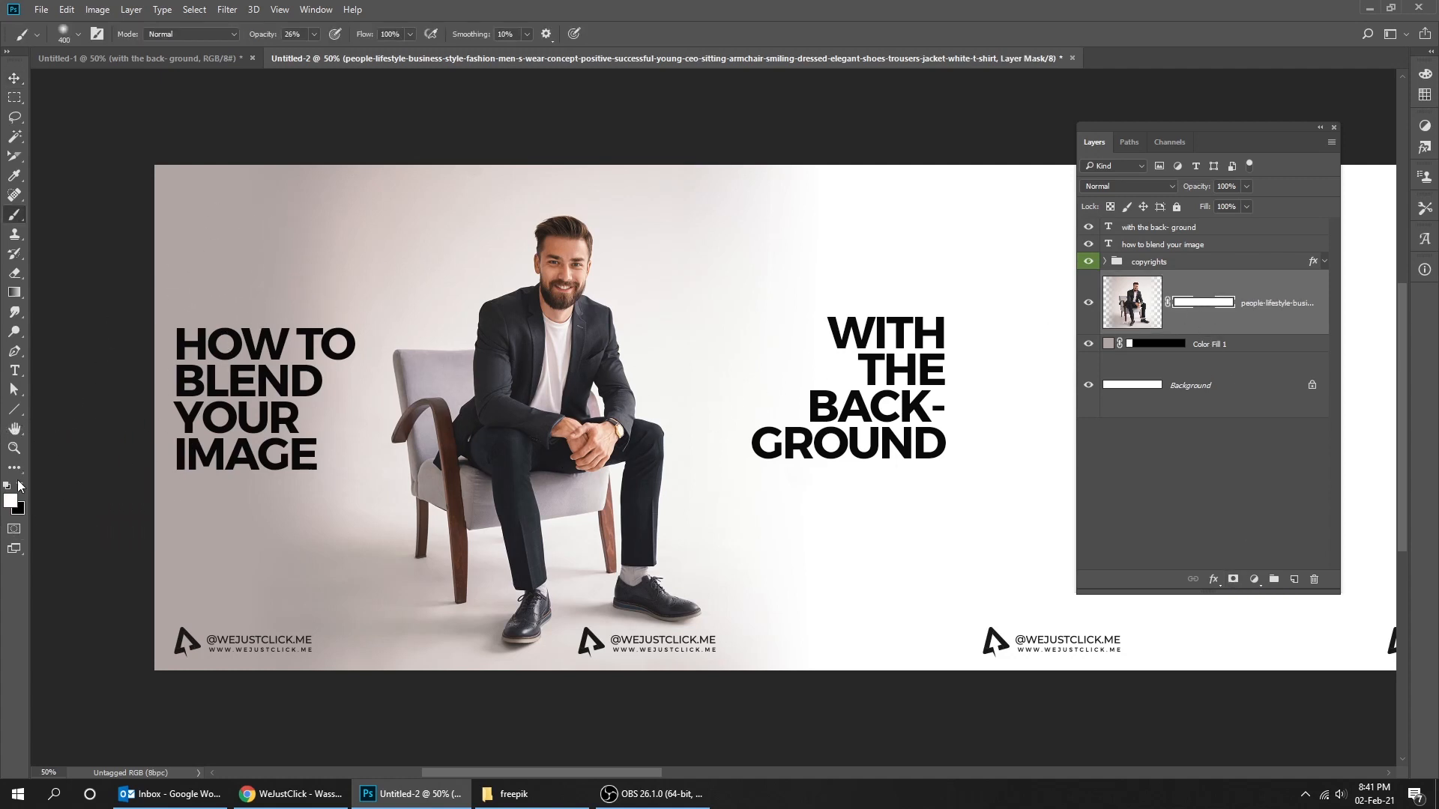
mouse_move(11, 502)
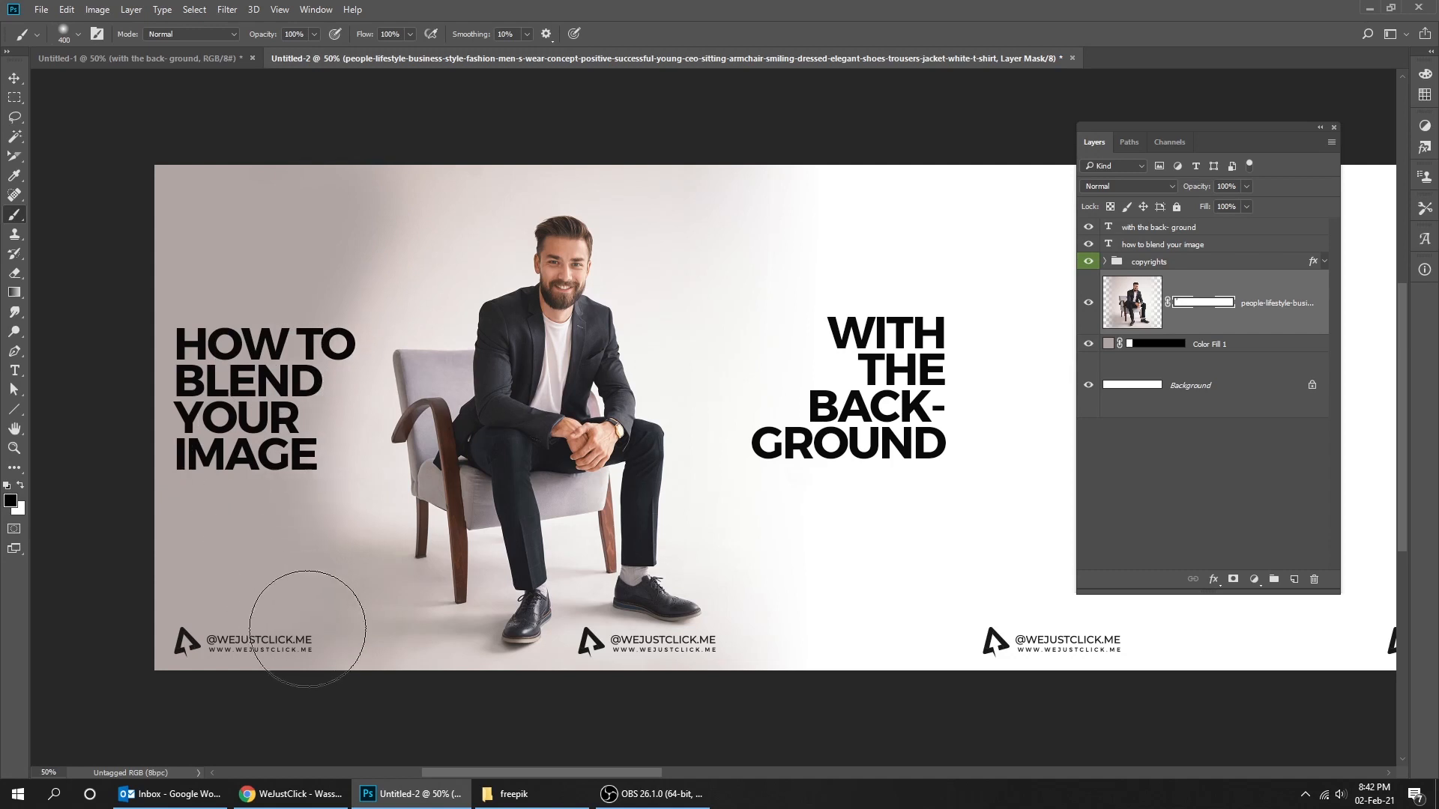
mouse_move(709, 730)
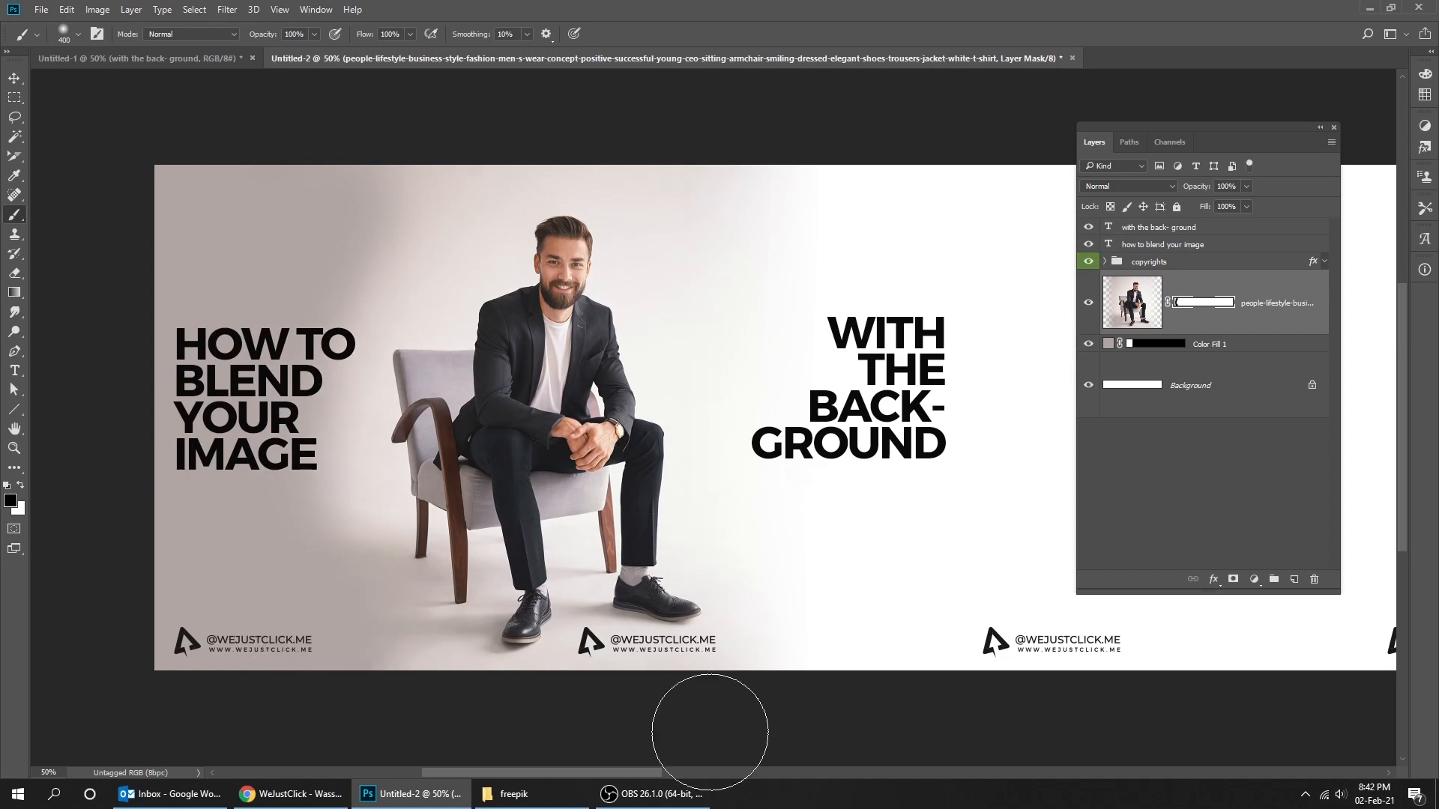
mouse_move(260, 163)
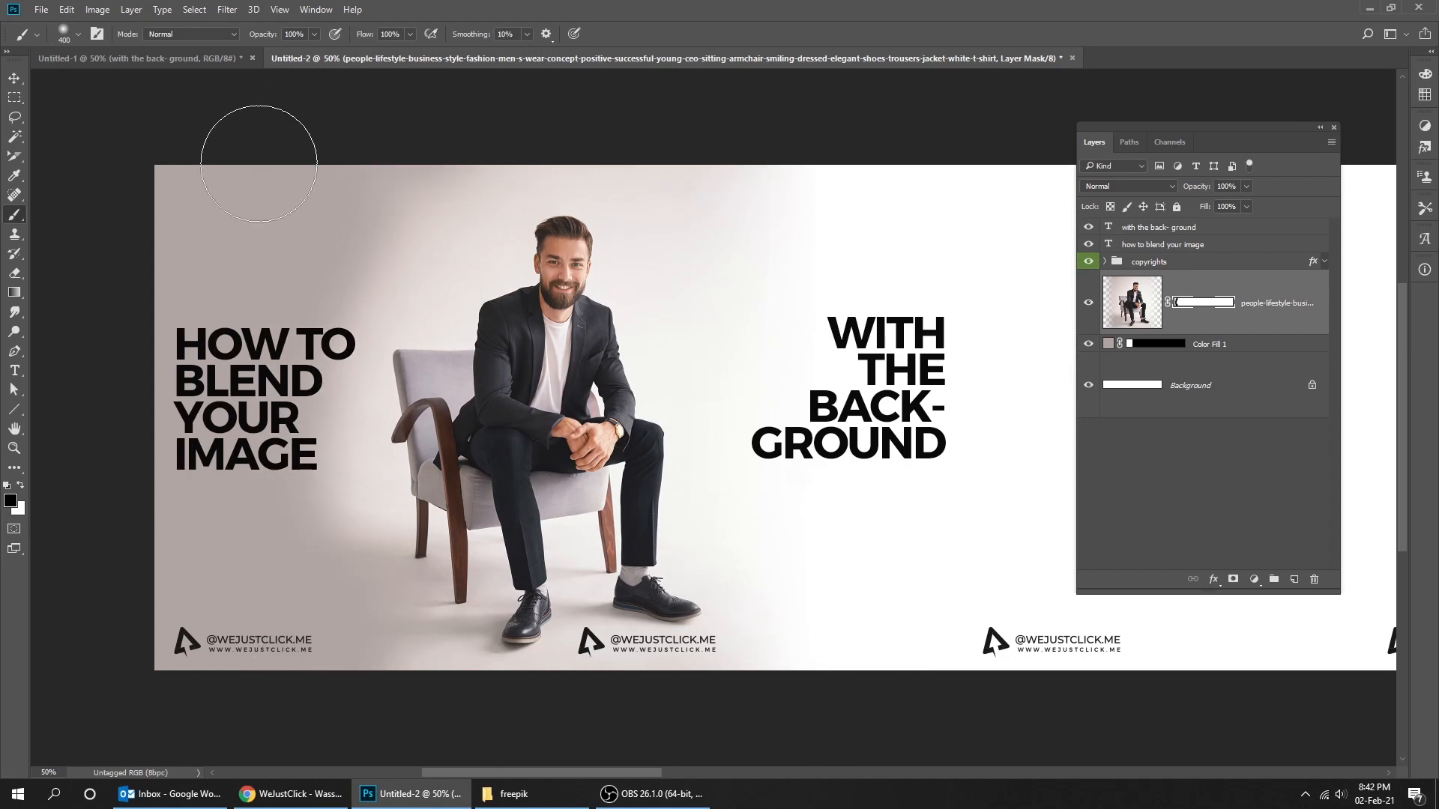
mouse_move(276, 610)
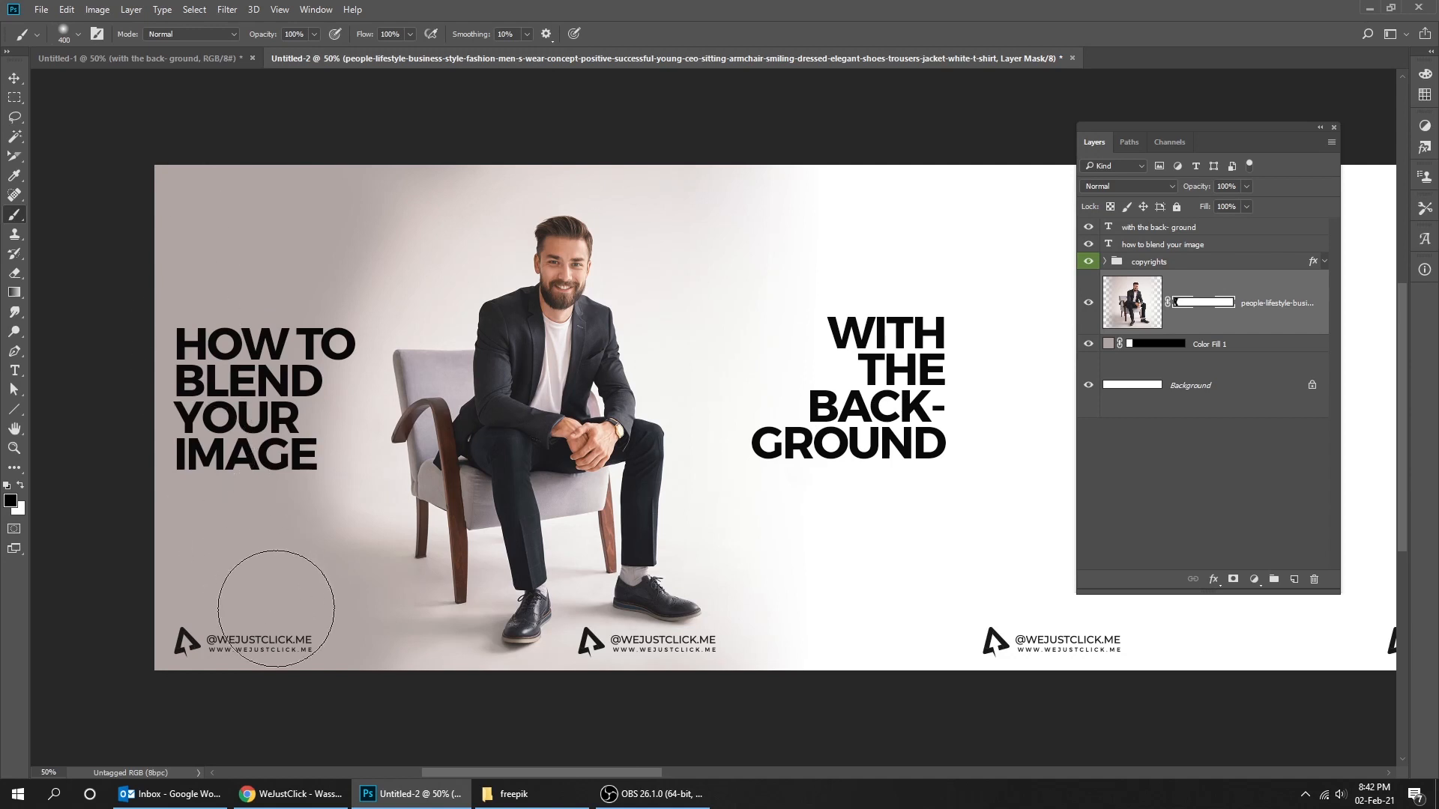